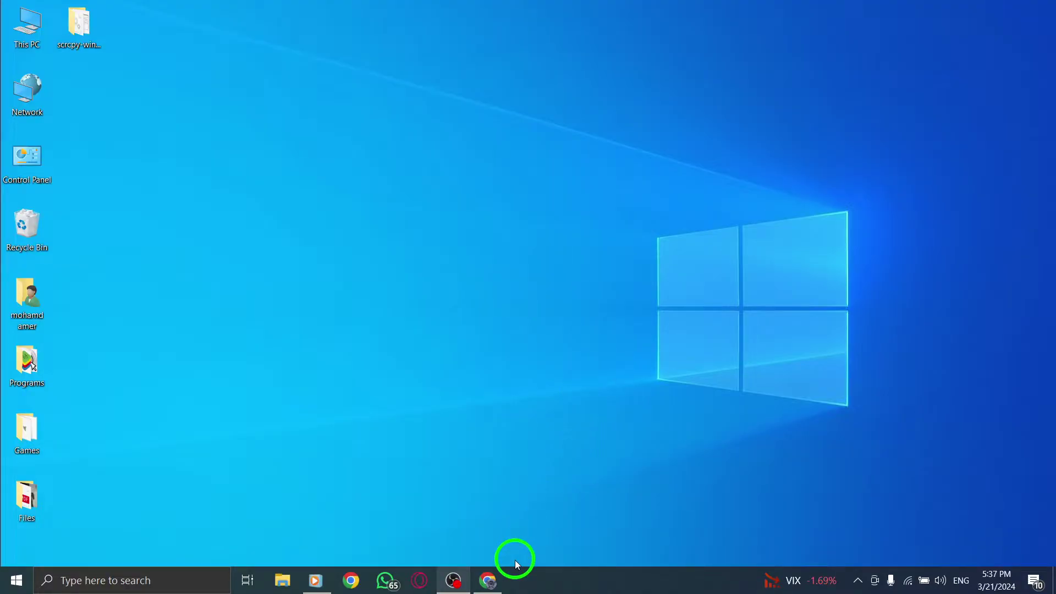
# Step: Restore the Chrome window from the taskbar to show the X home feed
pyautogui.click(493, 582)
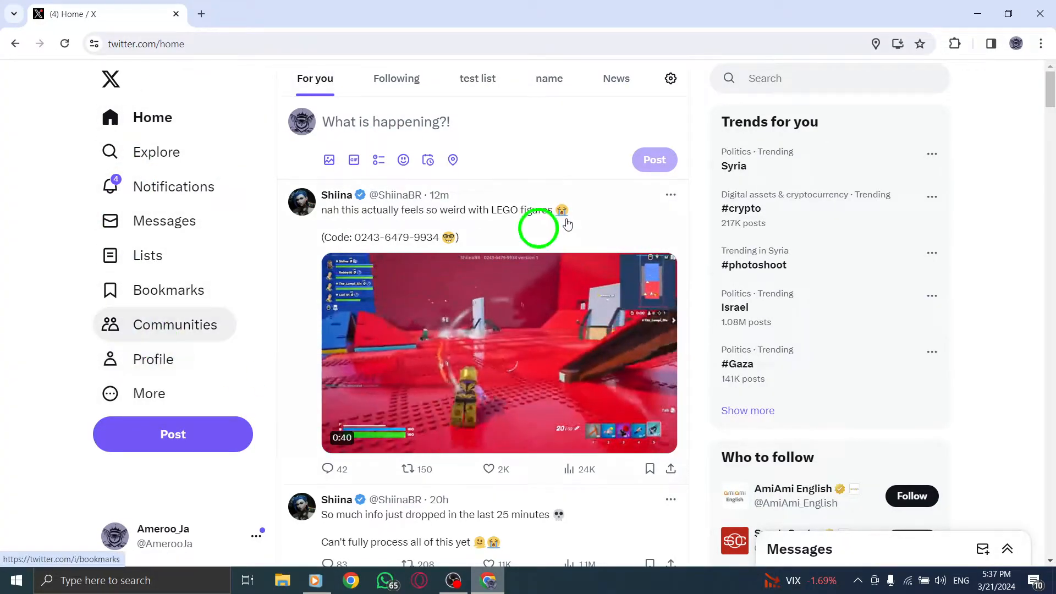
pyautogui.moveTo(872, 372)
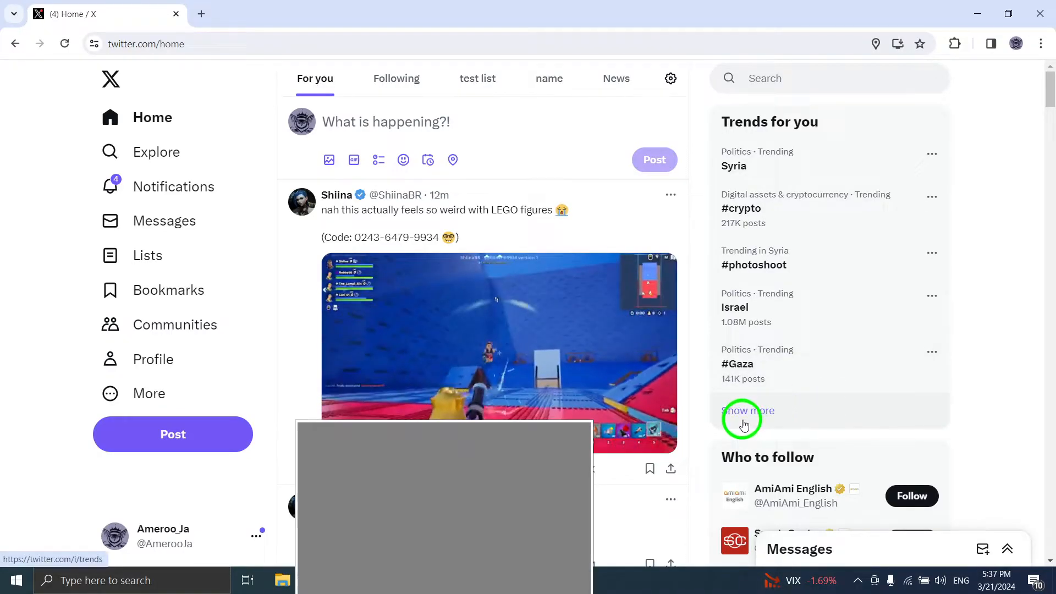
# Step: Open the full Trends page via 'Show more' in the 'Trends for you' panel
pyautogui.click(747, 410)
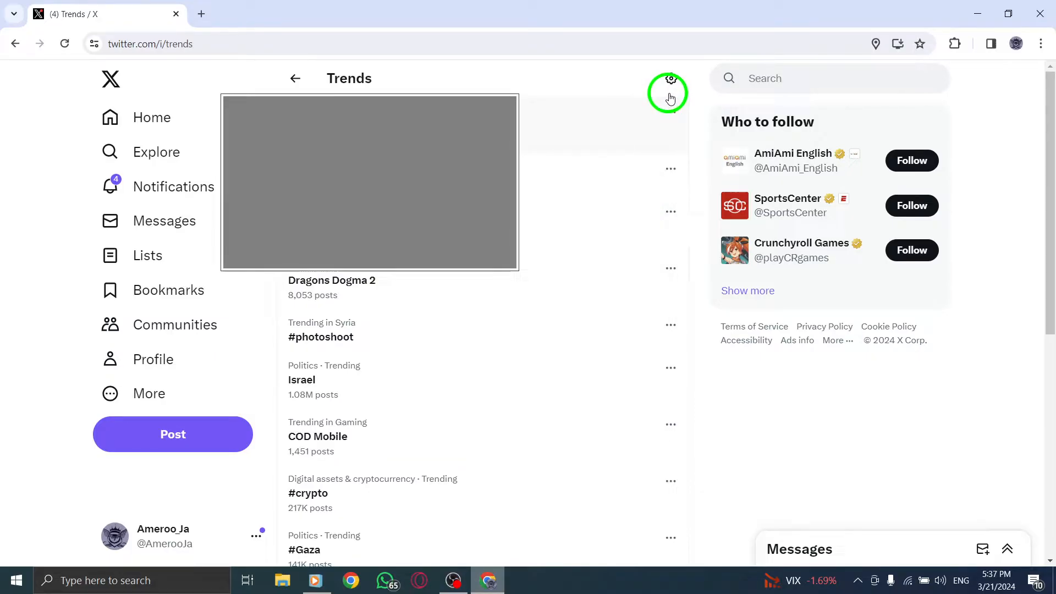
# Step: Uncheck 'Show content in this location' in the Trends settings and return to the home feed
pyautogui.click(670, 79)
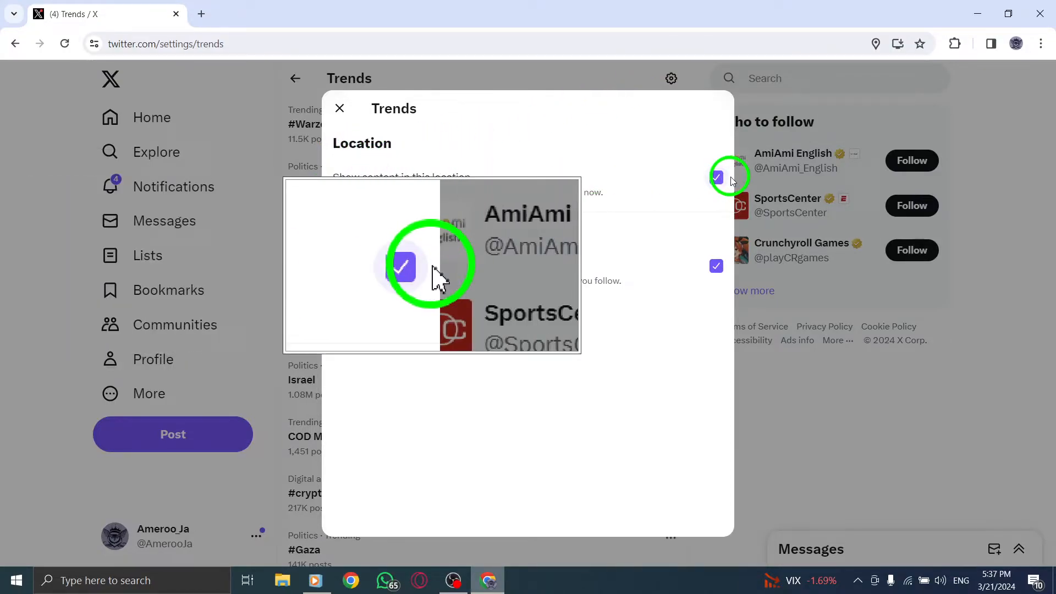
pyautogui.click(716, 177)
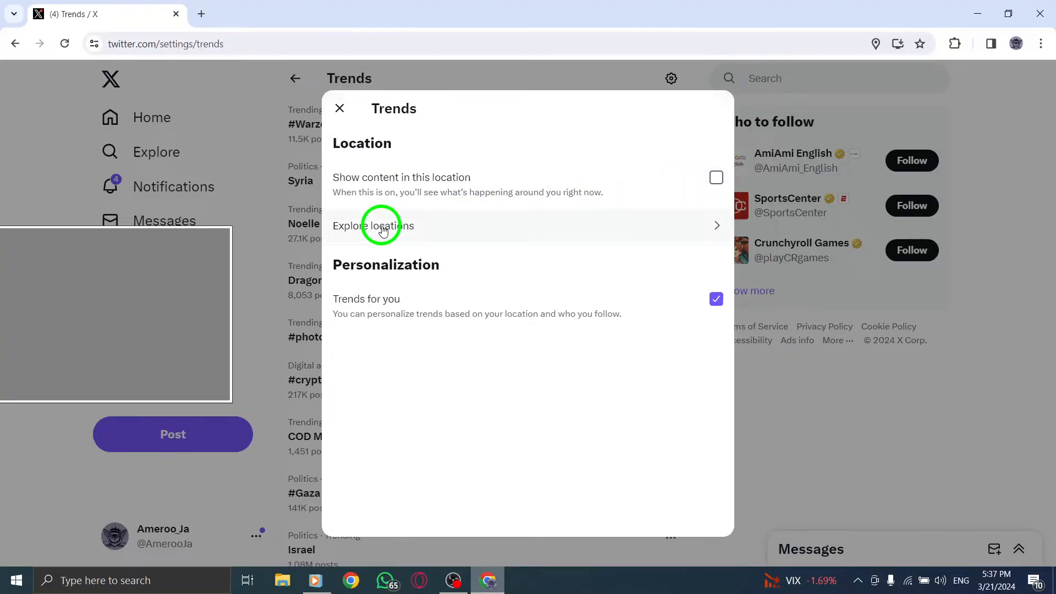
pyautogui.click(381, 226)
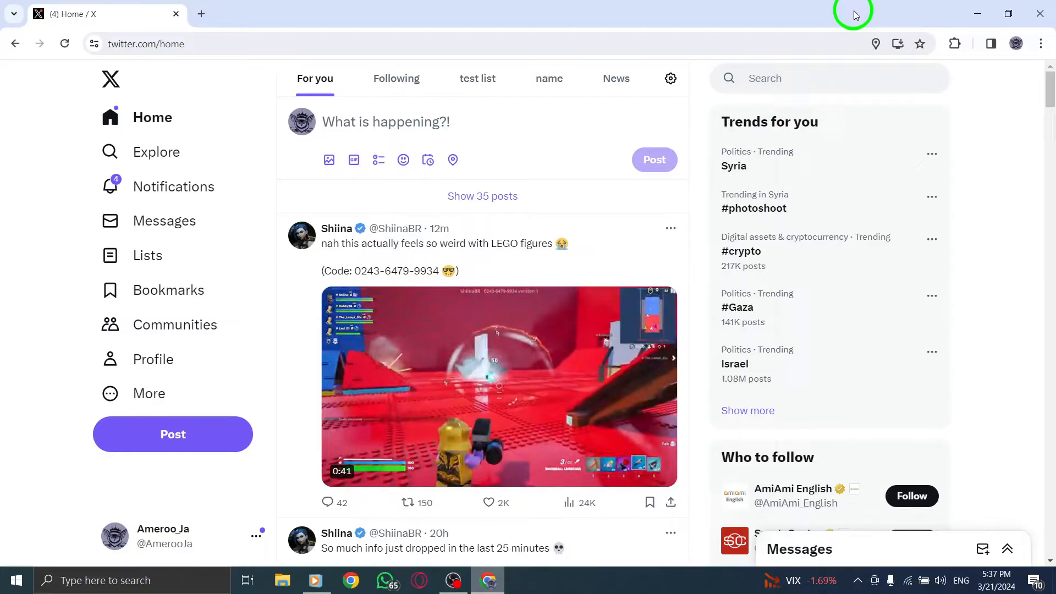
pyautogui.moveTo(911, 20)
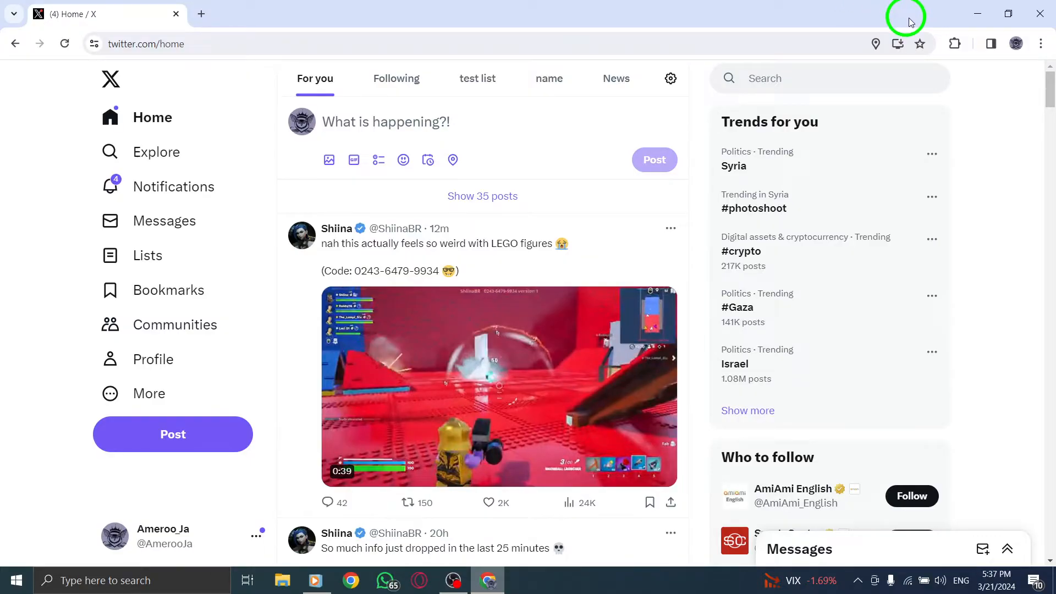